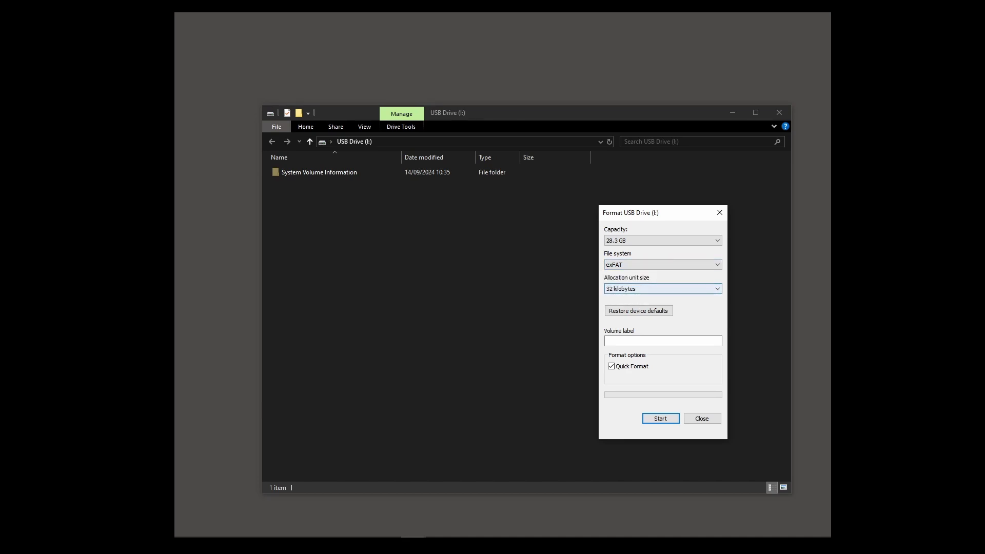
Close the Format dialog and reveal the New item menu on the drive's empty space.
left_click(663, 340)
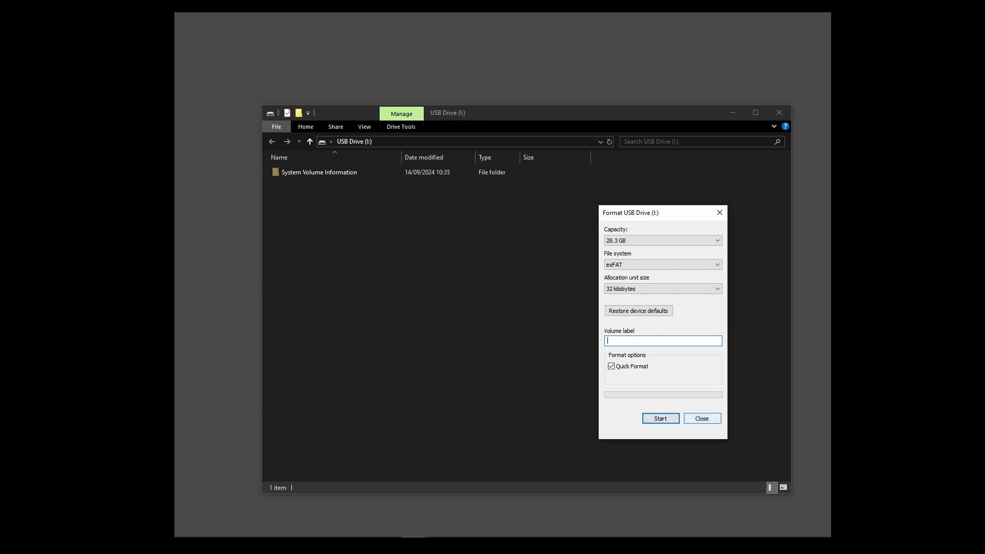
left_click(702, 419)
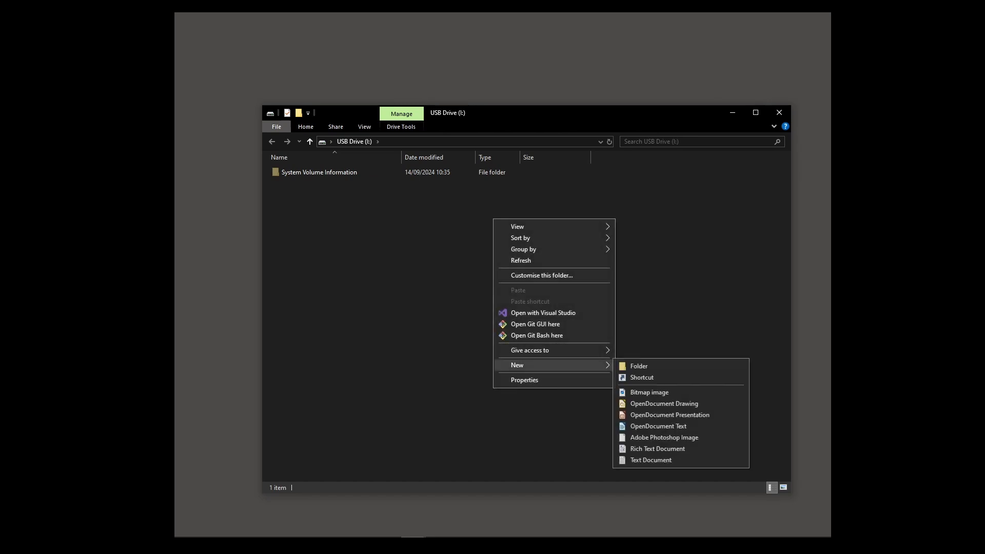
Create a blank text document on the drive named 'Create 28G HD0.txt'.
left_click(651, 460)
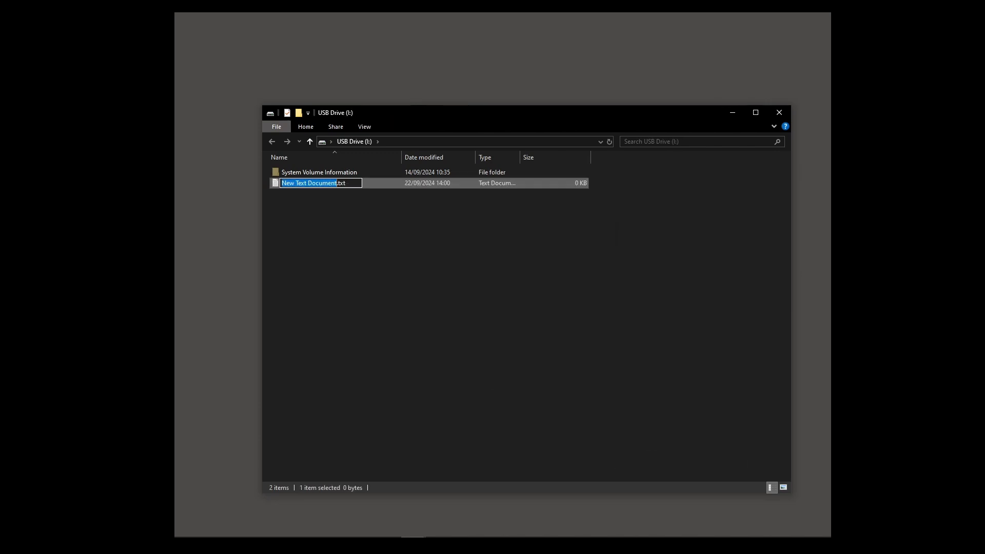
type("Create.txt")
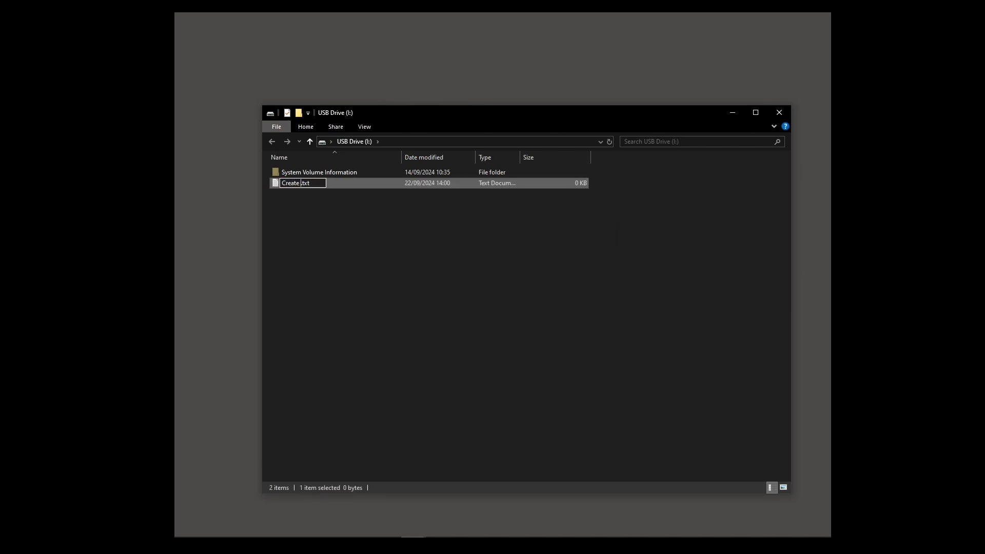
type("28")
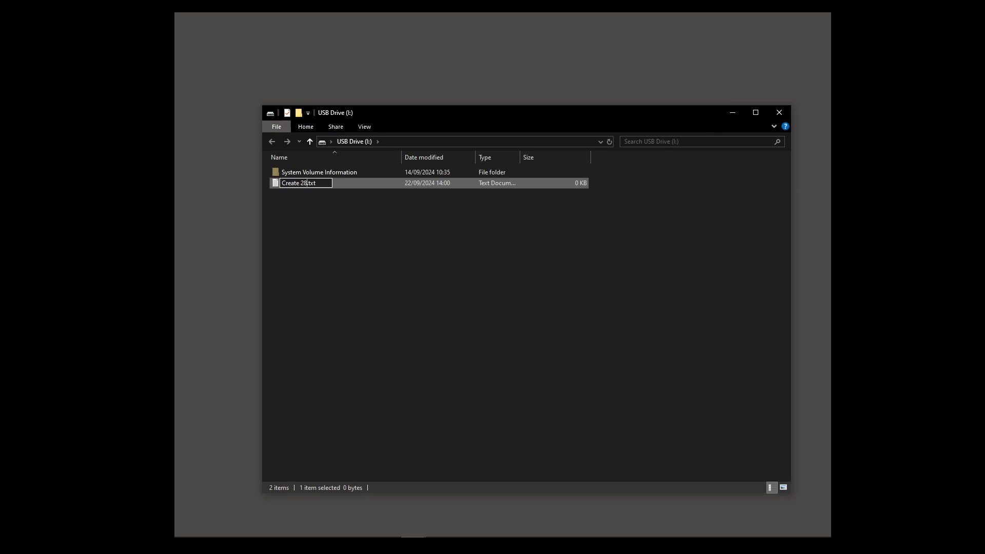
type("G")
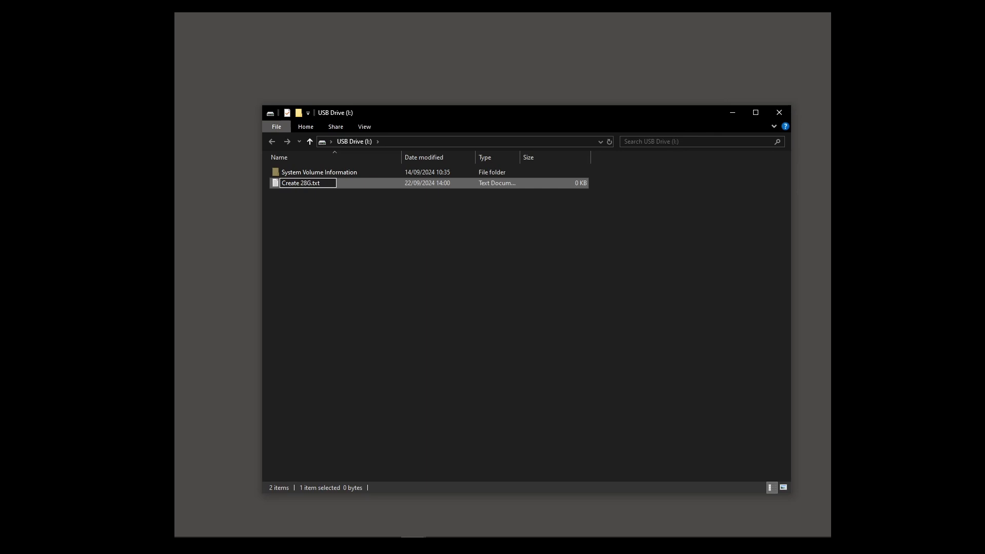
type("\" \"")
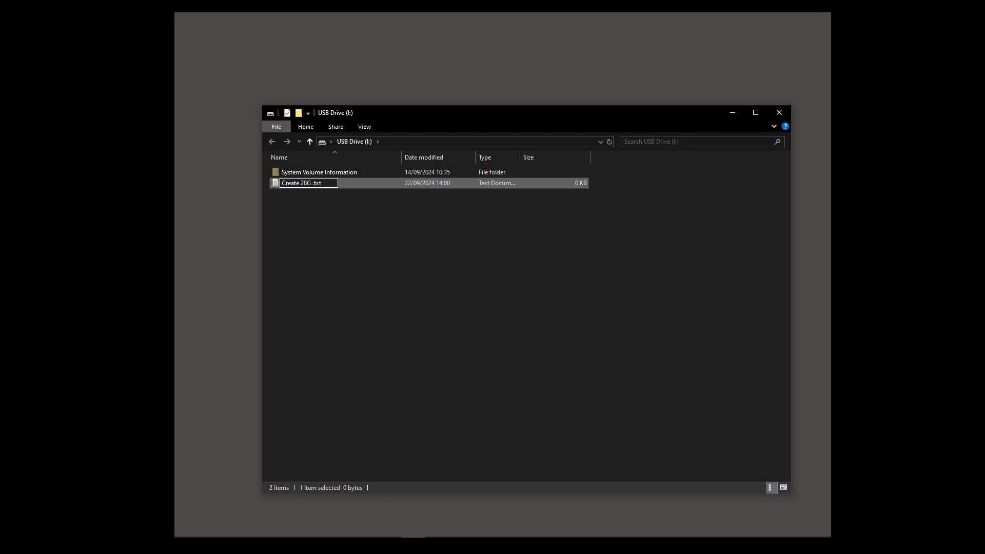
type("HD0")
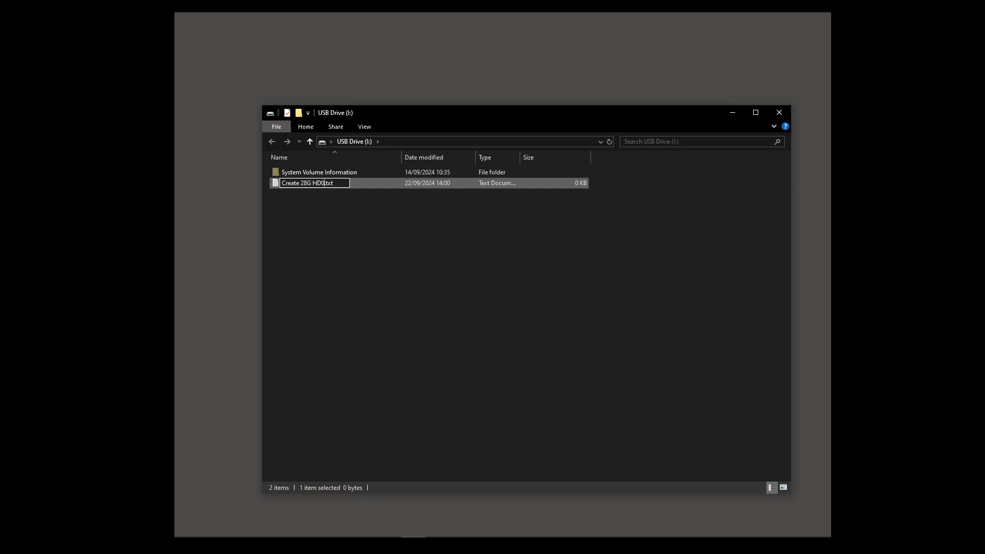
key("Enter")
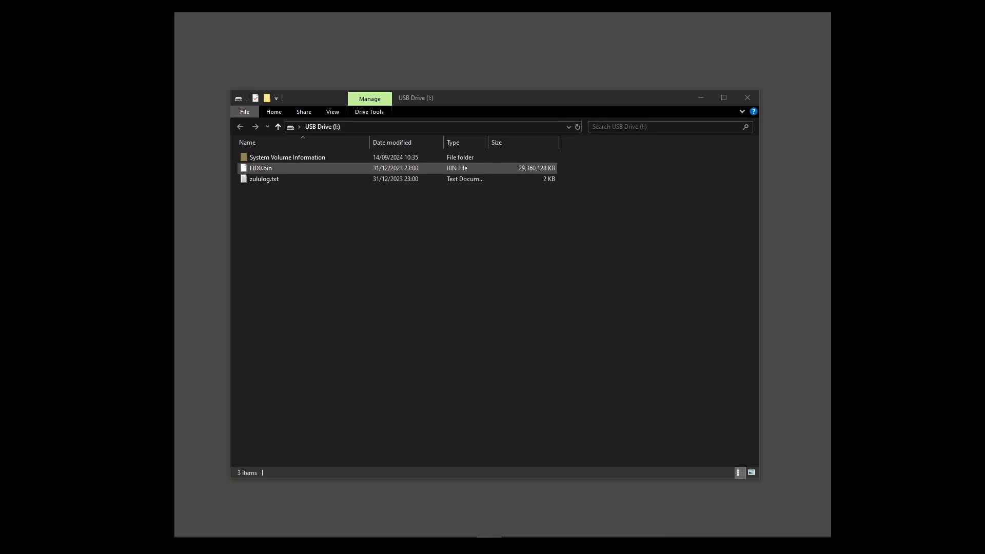
Rename HD0.bin to HD0.hda, accepting the extension-change warning.
left_click(264, 178)
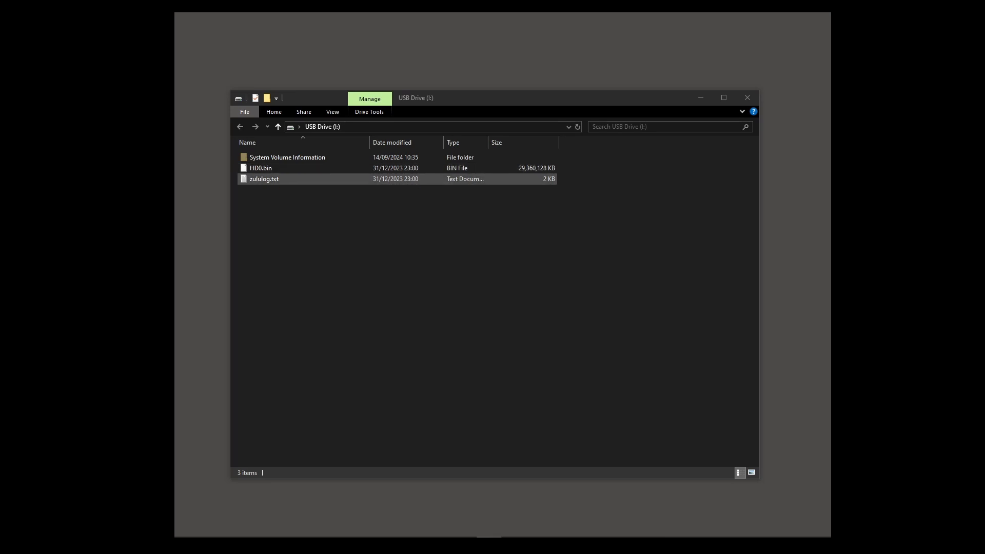
left_click(260, 168)
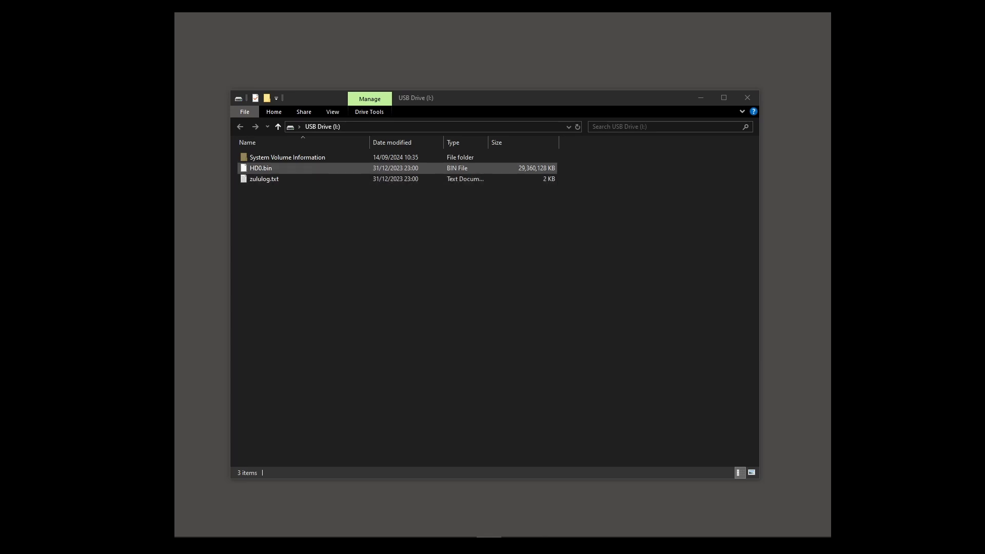
left_click(260, 168)
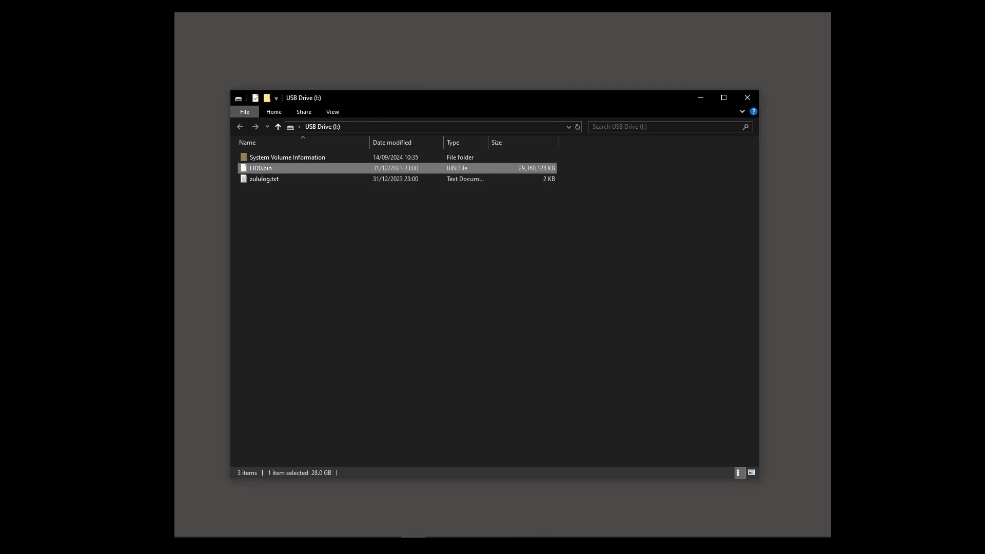
key("F2")
type("hda")
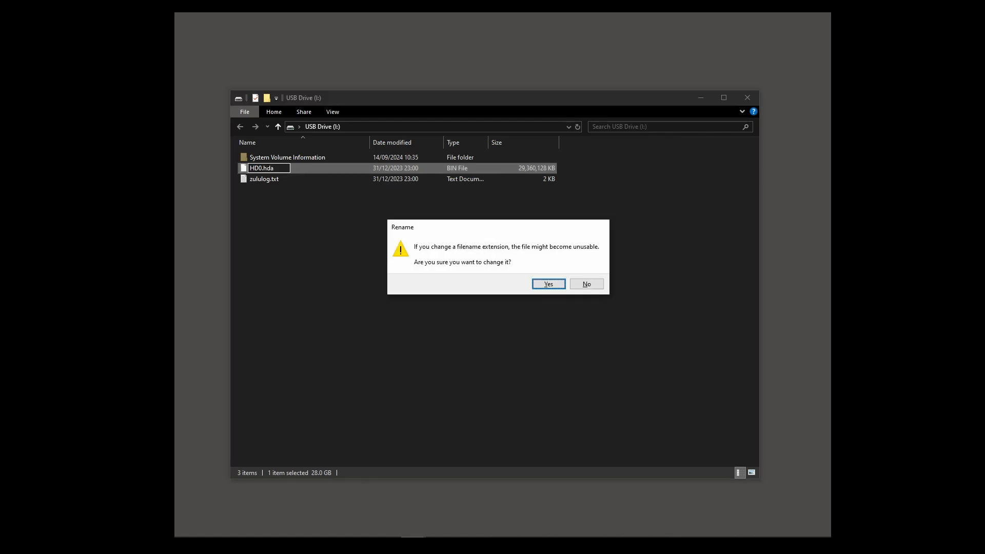
left_click(549, 283)
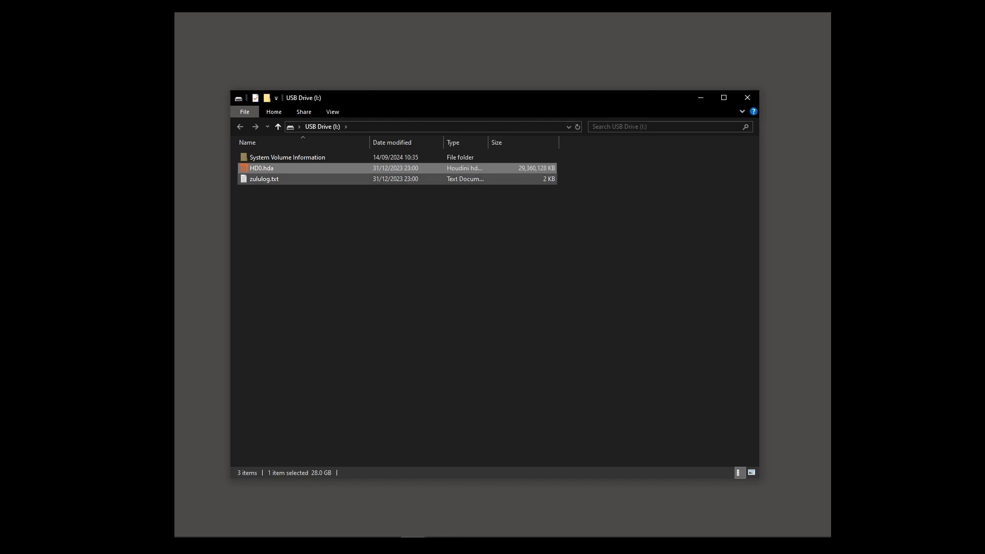
mouse_move(264, 179)
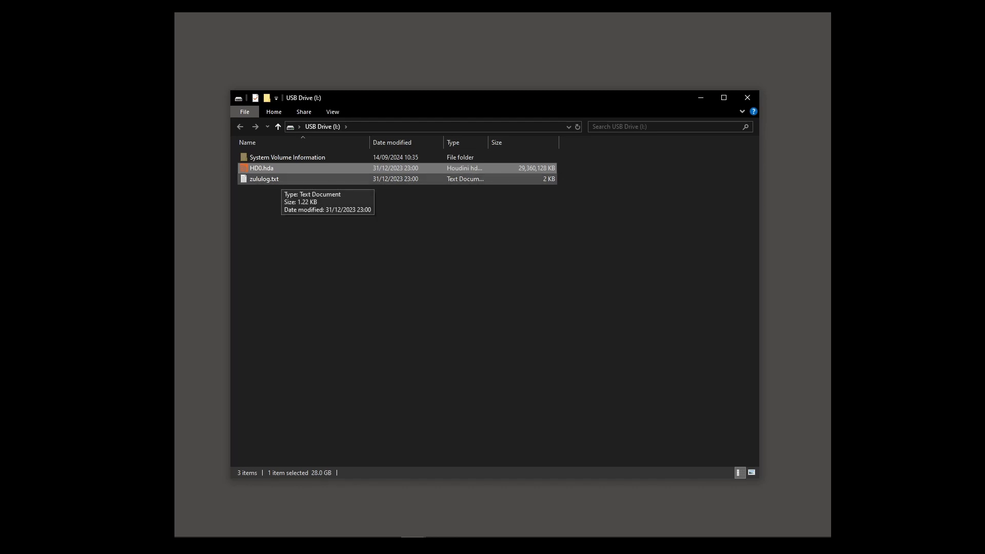
double_click(263, 179)
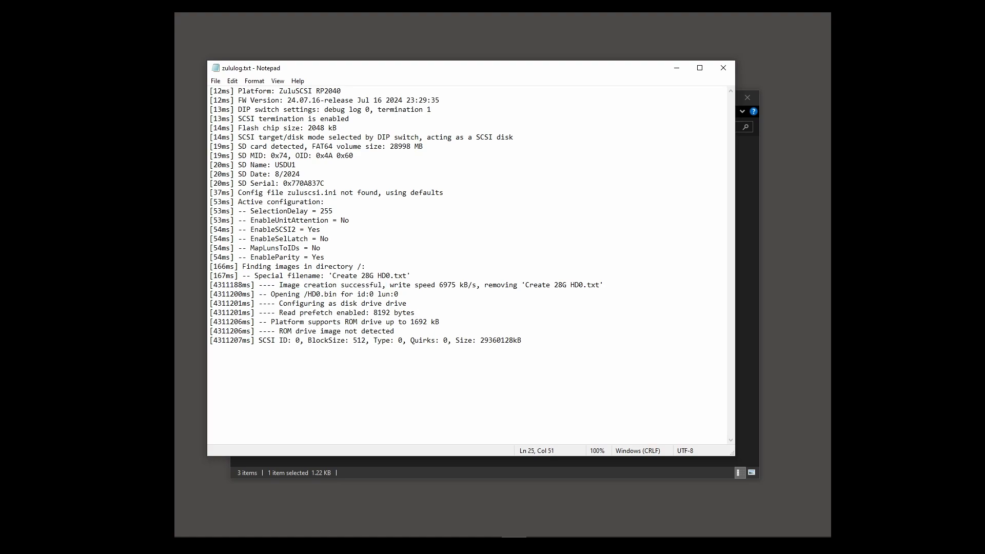
double_click(317, 294)
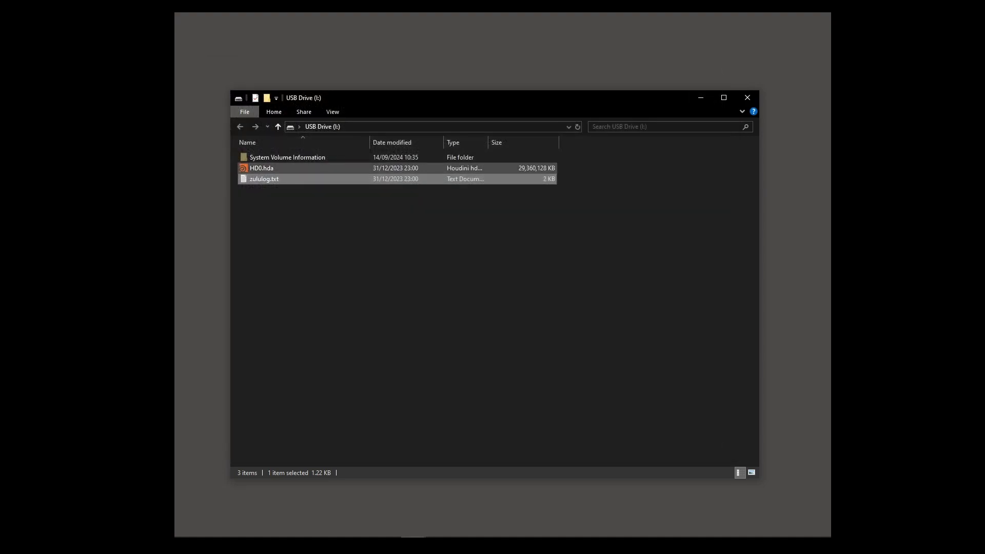
left_click(264, 178)
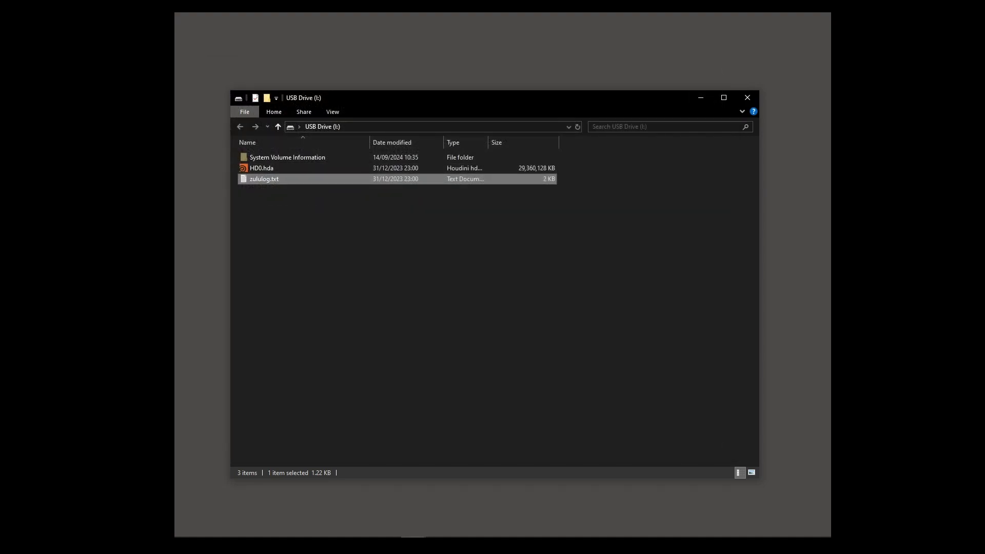